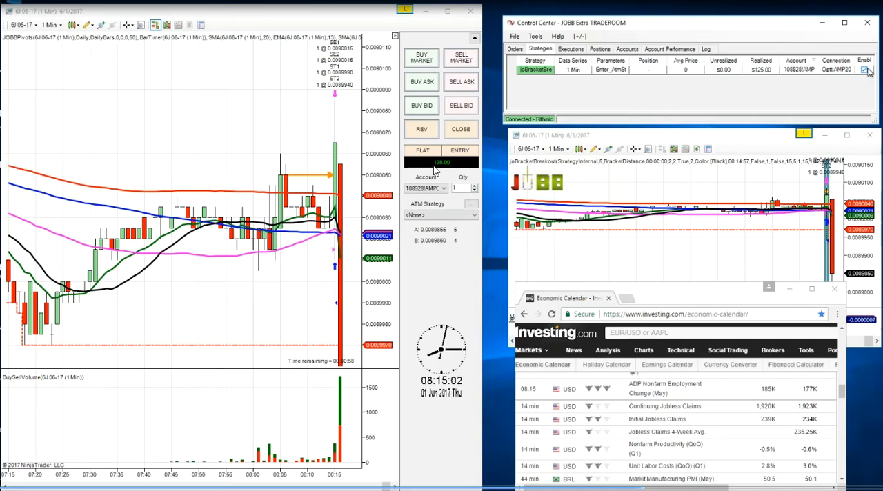
{"action": "mouse_move", "coordinate": [496, 304]}
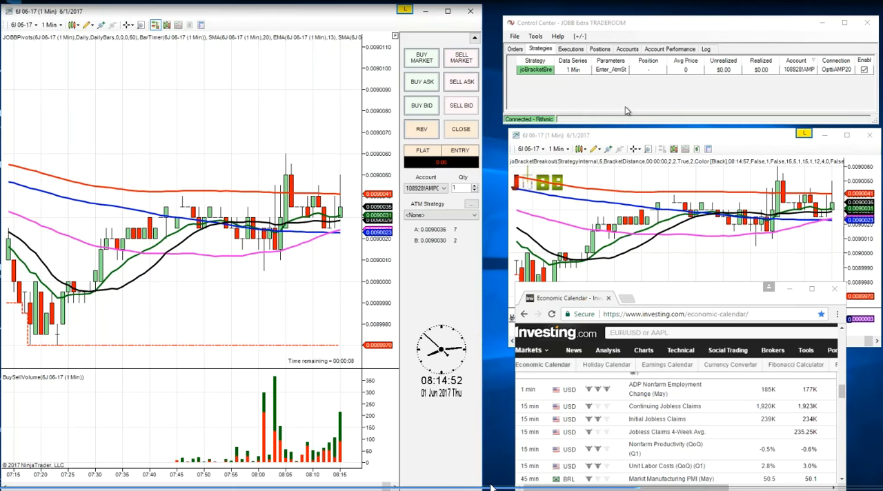
{"action": "mouse_move", "coordinate": [495, 278]}
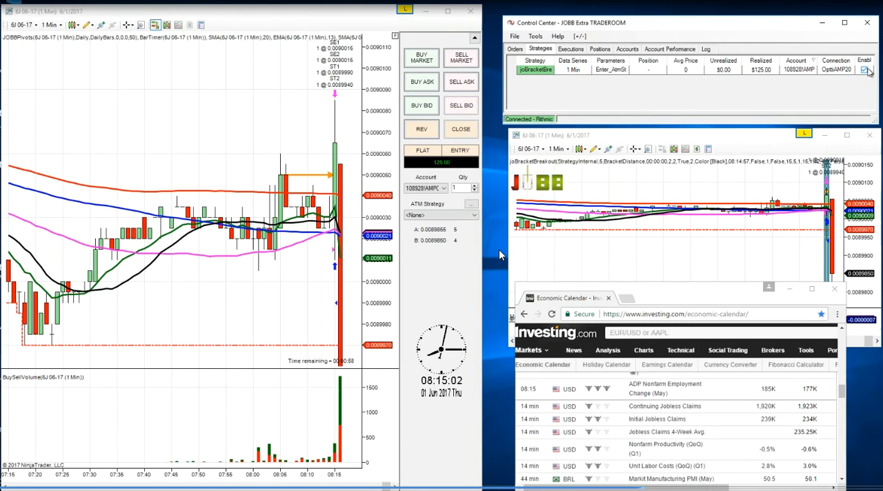
{"action": "mouse_move", "coordinate": [496, 236]}
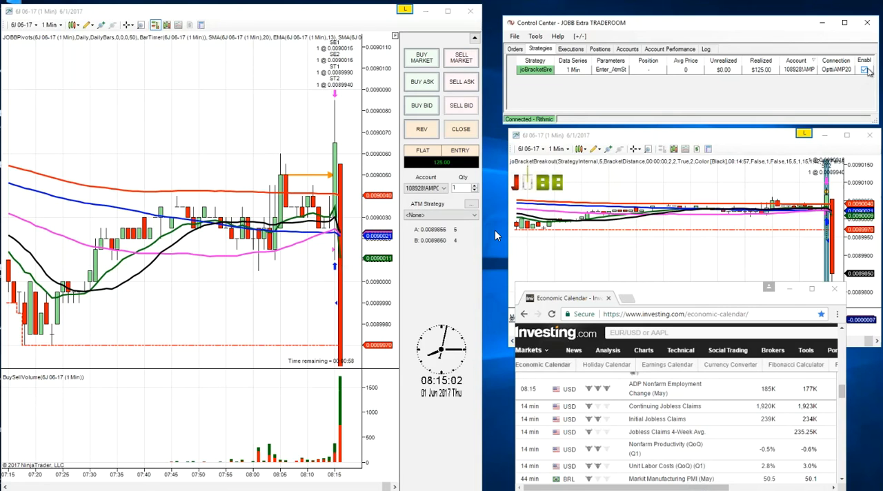
{"action": "mouse_move", "coordinate": [524, 58]}
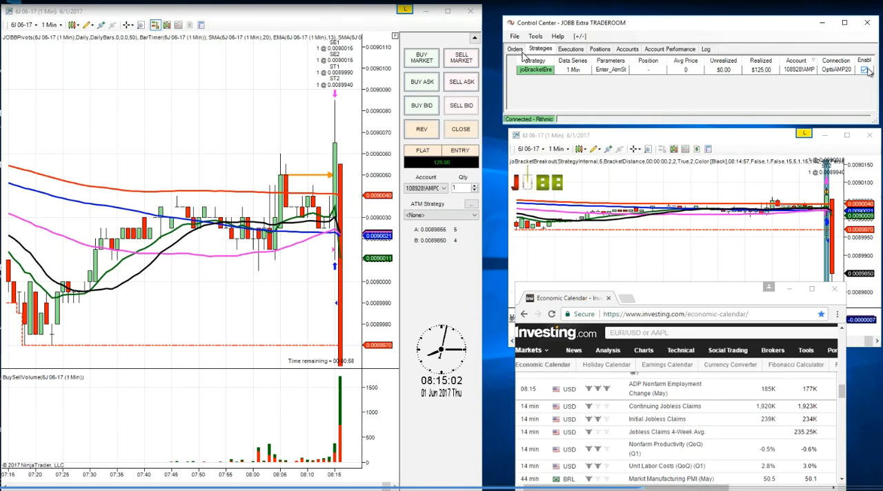
{"action": "mouse_move", "coordinate": [491, 100]}
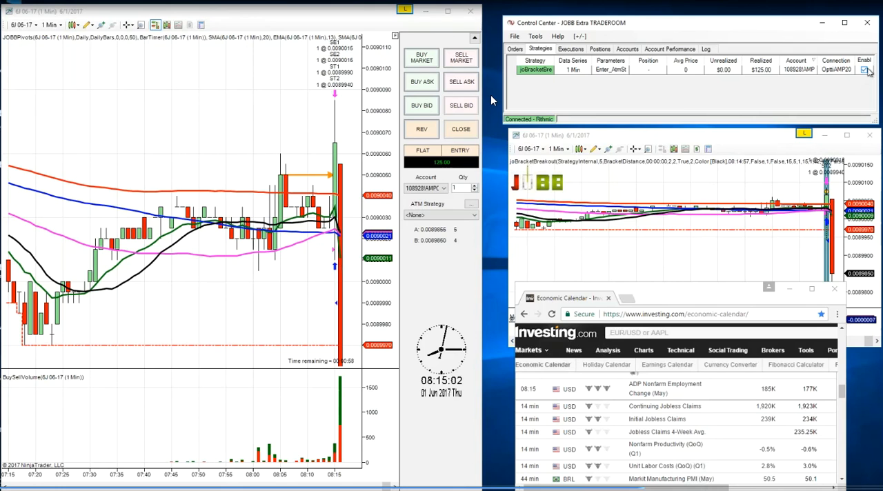